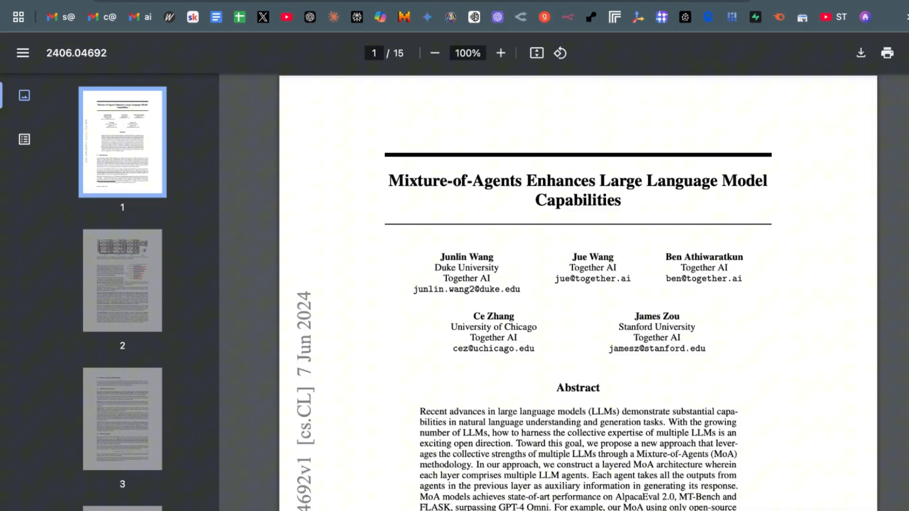
# - Reposition the workflow canvas around the Prompt Engineer area
pyautogui.scroll(-3)
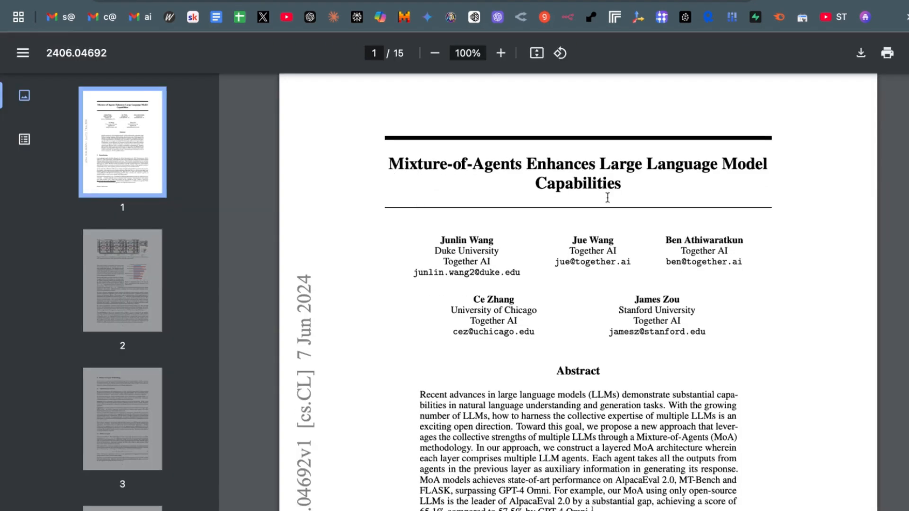
pyautogui.moveTo(503, 161)
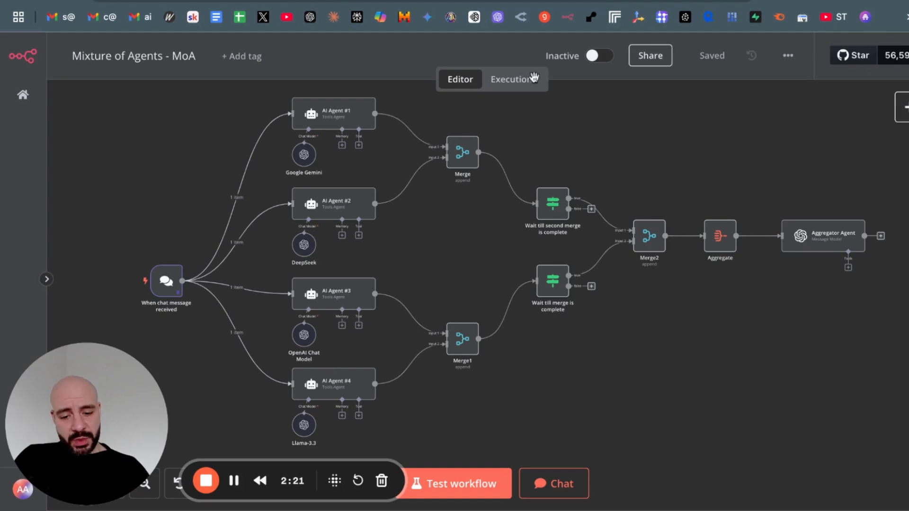
pyautogui.moveTo(185, 167)
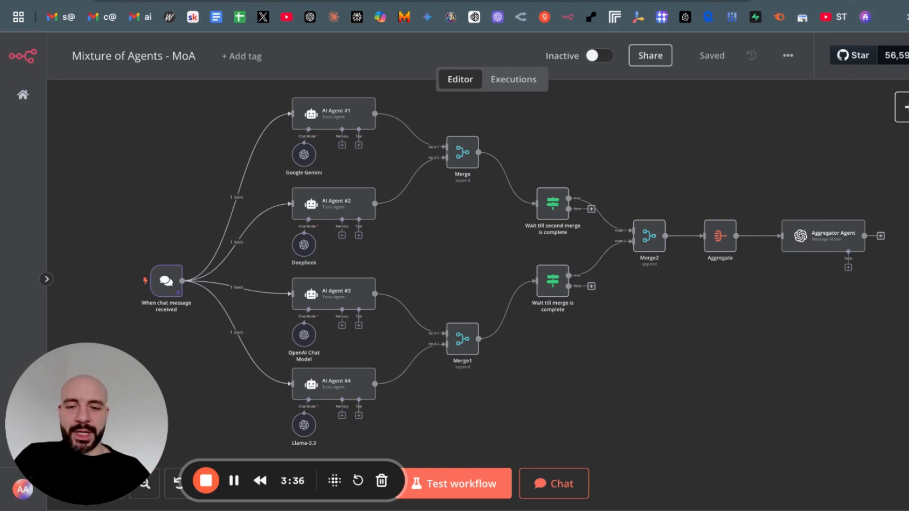
pyautogui.moveTo(230, 177)
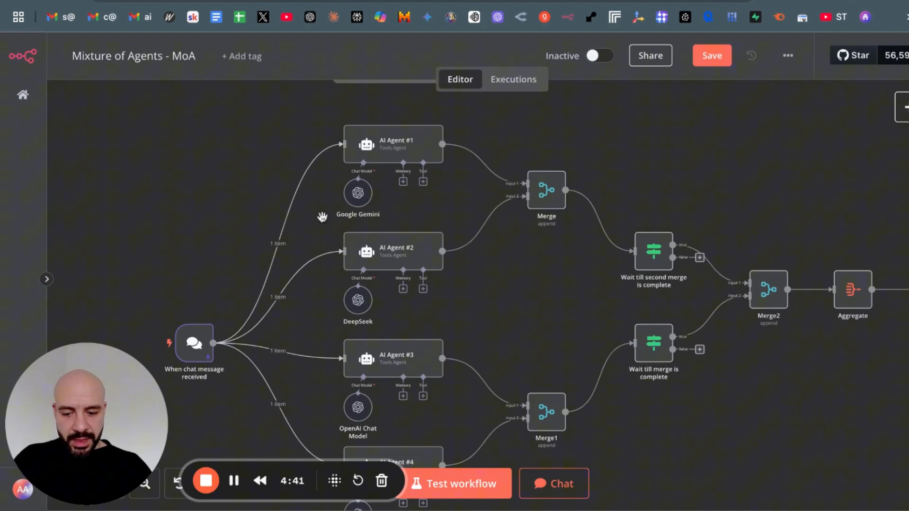
pyautogui.moveTo(327, 318)
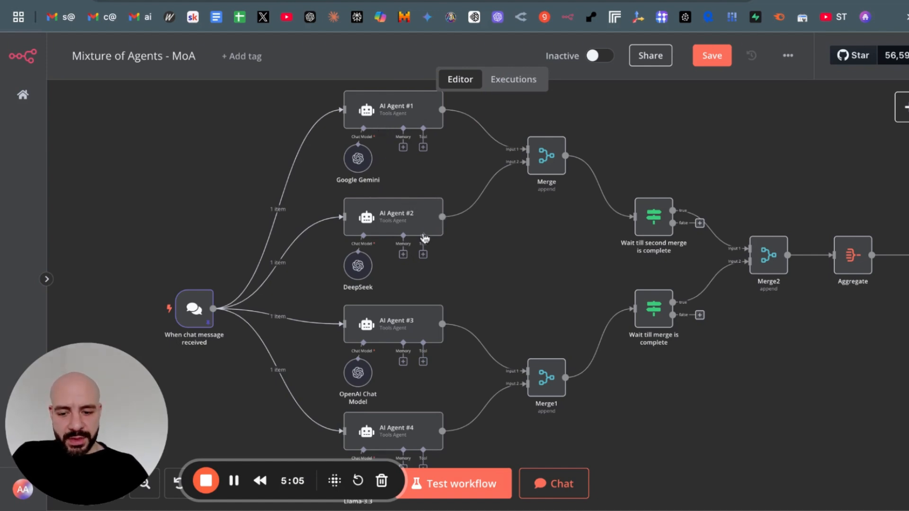
pyautogui.moveTo(406, 138)
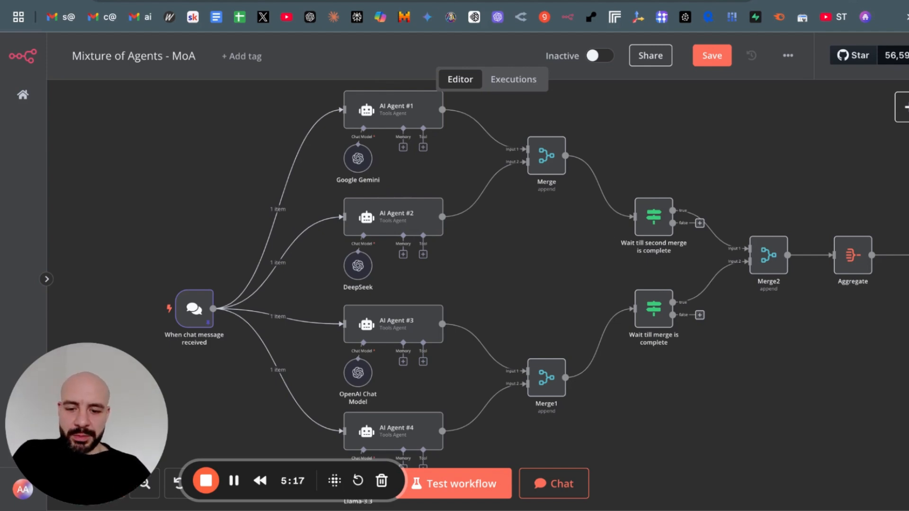
pyautogui.moveTo(573, 244)
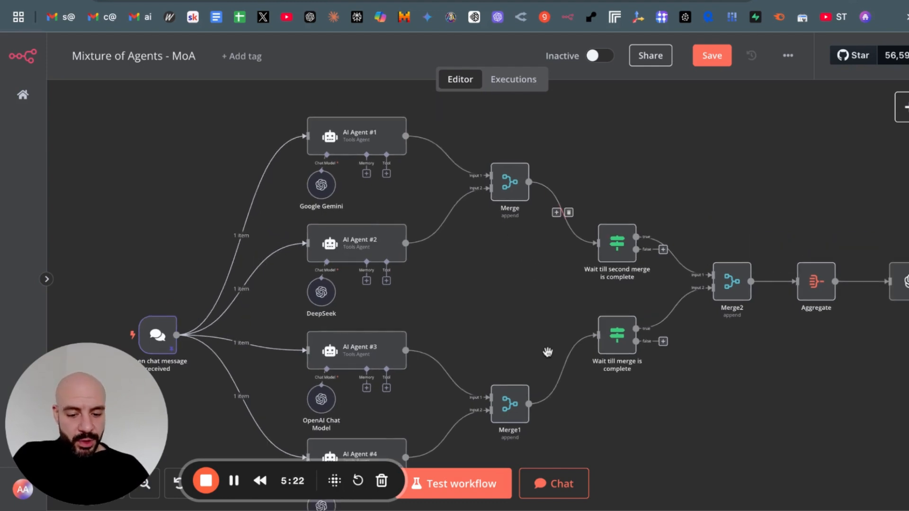
pyautogui.moveTo(548, 352); pyautogui.dragTo(631, 246)
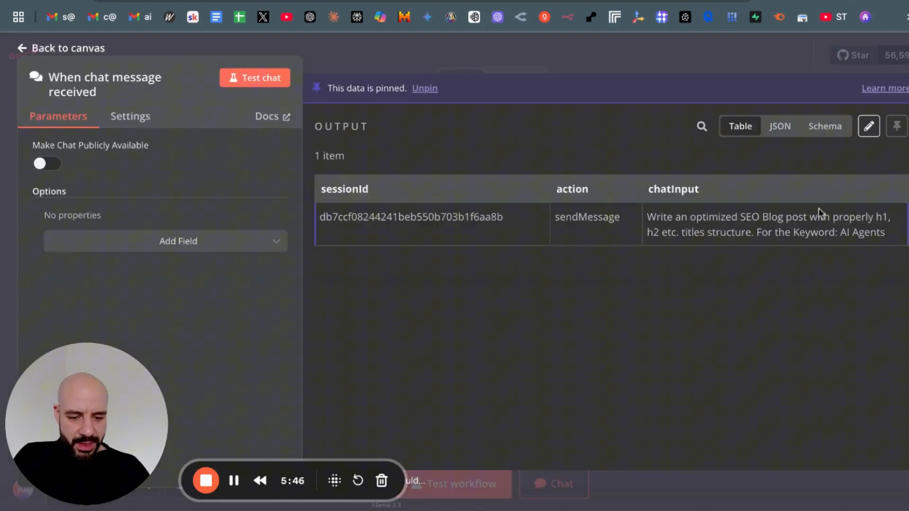
pyautogui.moveTo(823, 248)
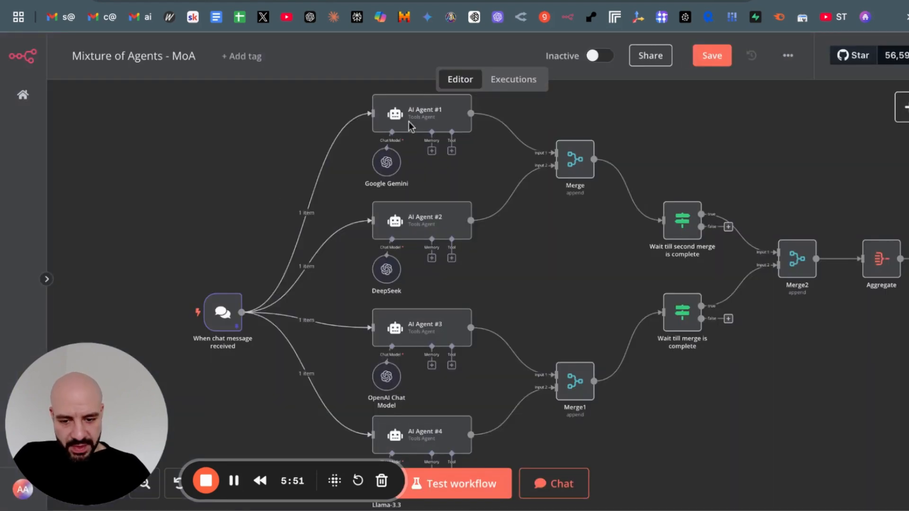
# - Inspect AI Agent #1's prompt and keep google/gemini-pro as its Gemini model
pyautogui.doubleClick(422, 114)
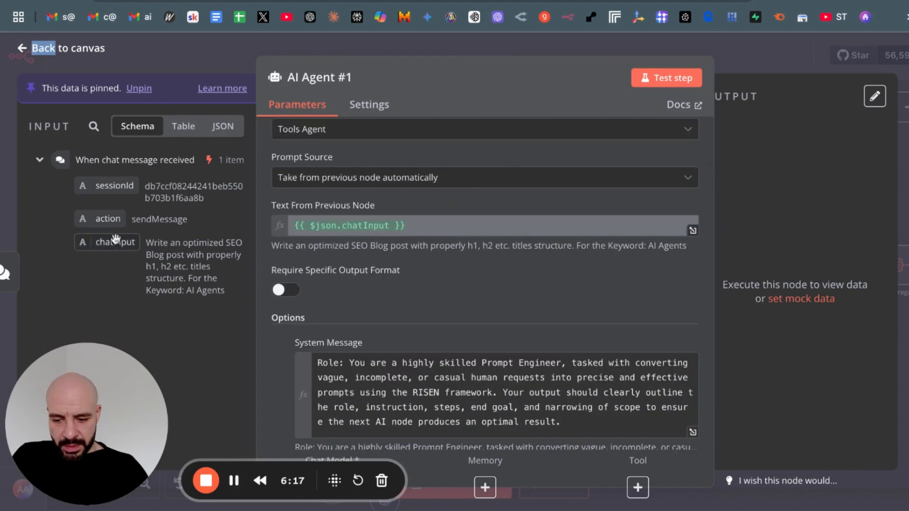
pyautogui.scroll(-3)
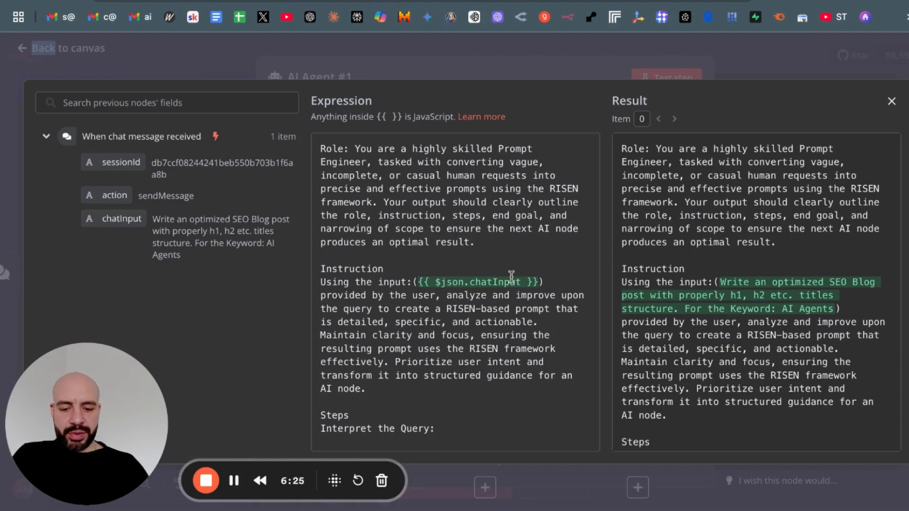
pyautogui.moveTo(462, 259)
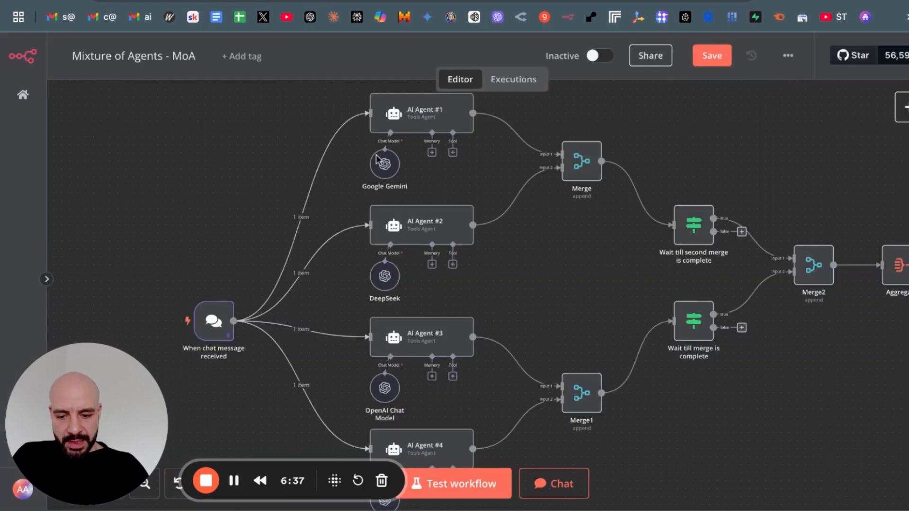
pyautogui.click(421, 113)
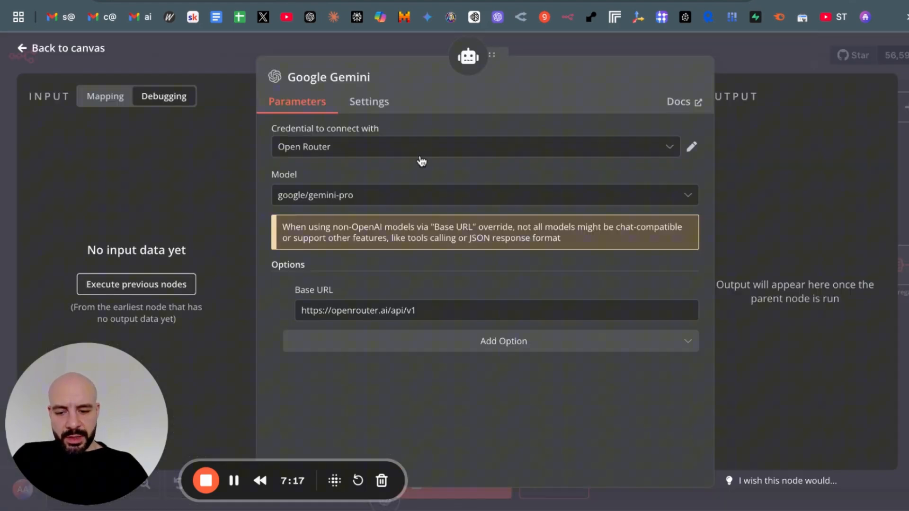
pyautogui.moveTo(470, 202)
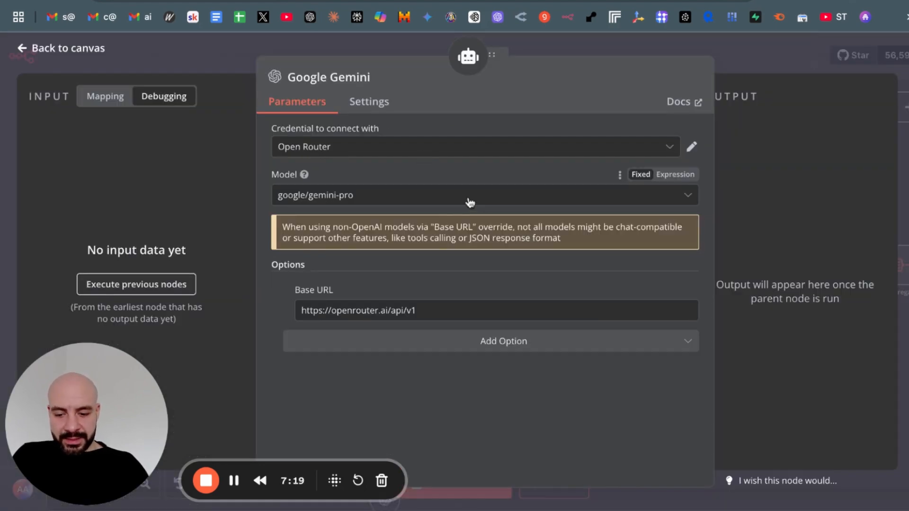
pyautogui.click(483, 195)
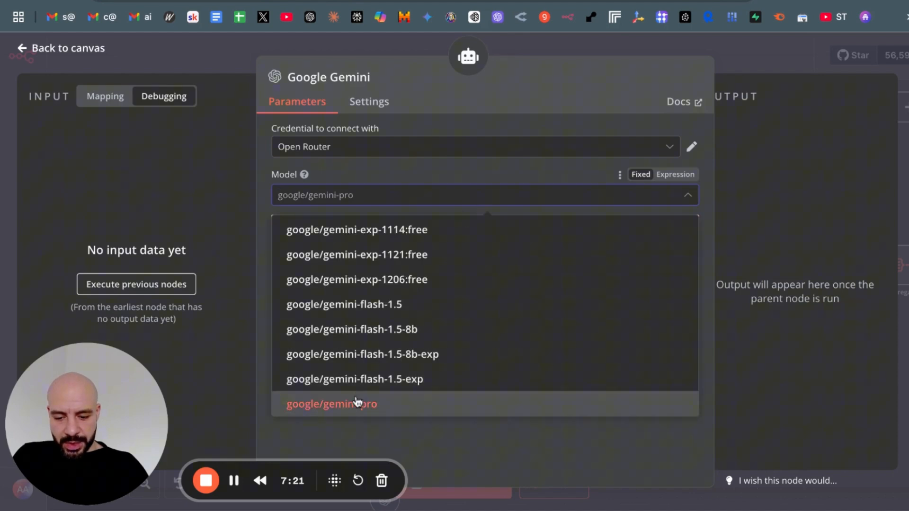
pyautogui.click(332, 404)
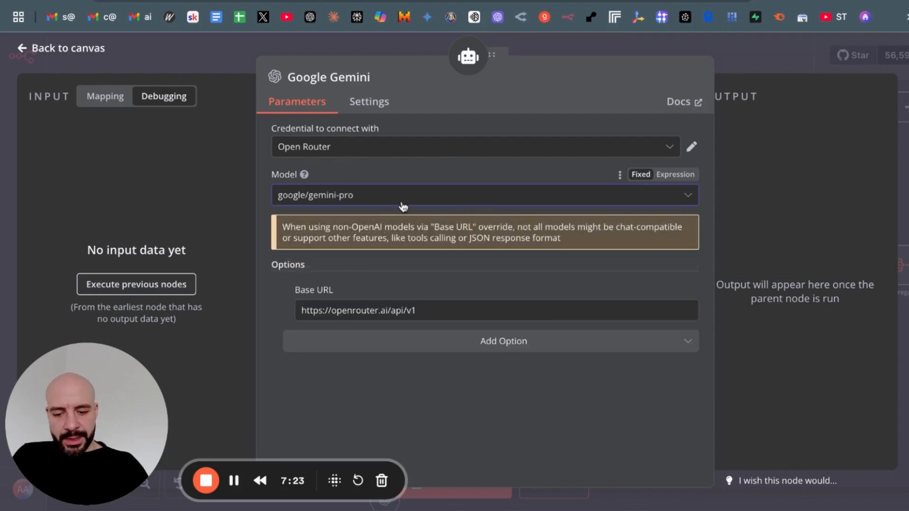
pyautogui.click(483, 195)
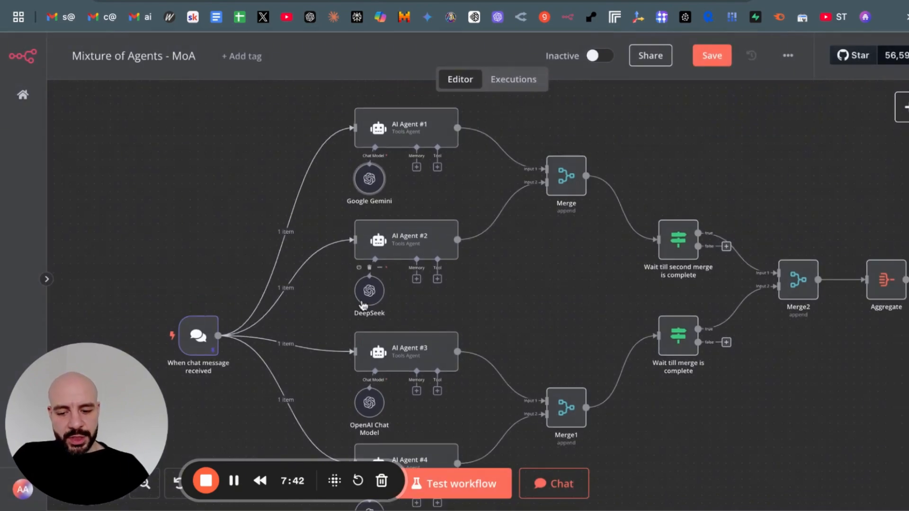
# - Add a new unconnected AI Agent node and give it a System Message option
pyautogui.doubleClick(369, 290)
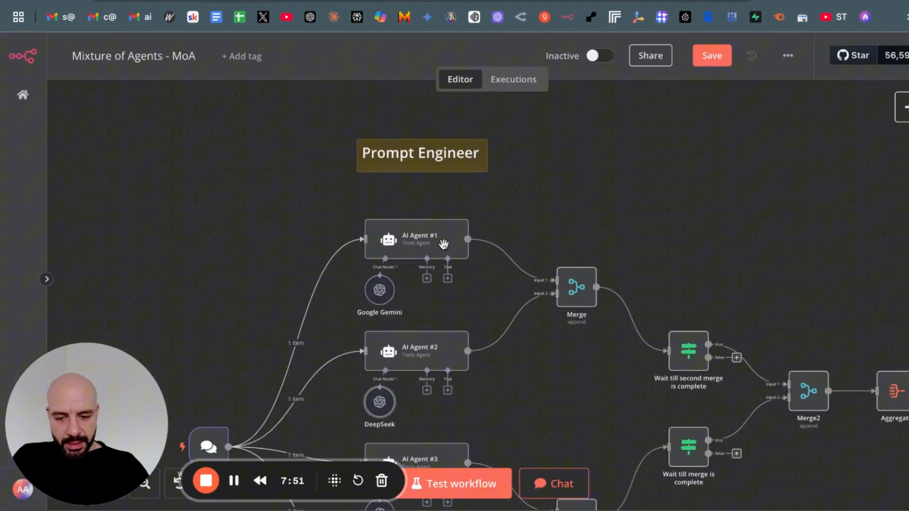
pyautogui.click(897, 108)
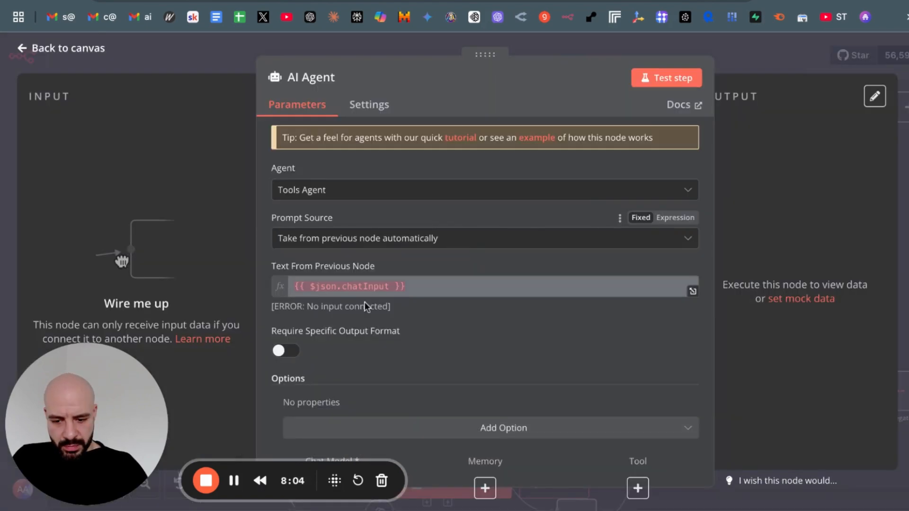
pyautogui.click(503, 428)
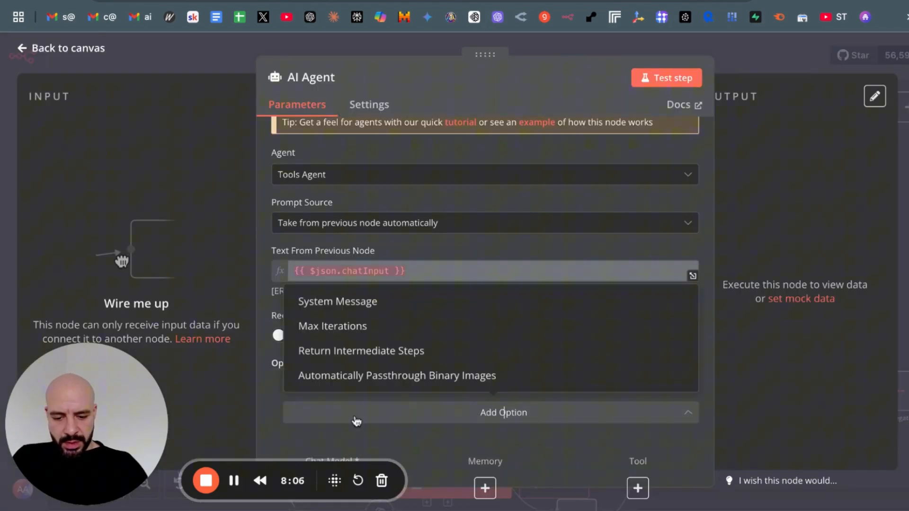
pyautogui.click(337, 301)
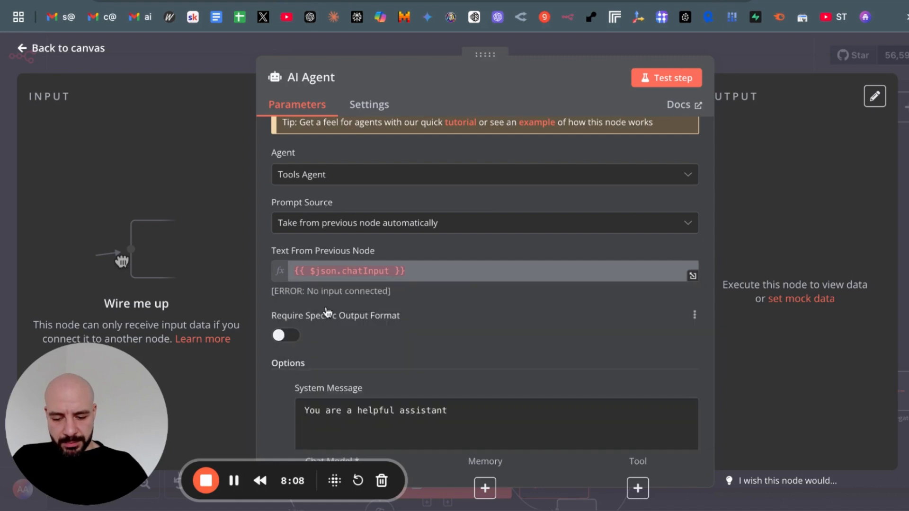
pyautogui.doubleClick(422, 315)
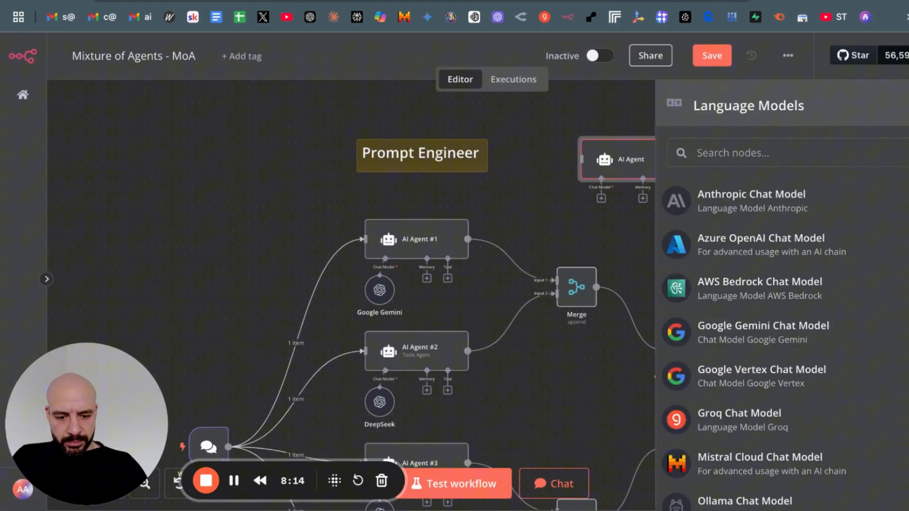
# - Attach an OpenAI Chat Model (gpt-4o-mini) to the agent and add a Base URL option
pyautogui.scroll(-3)
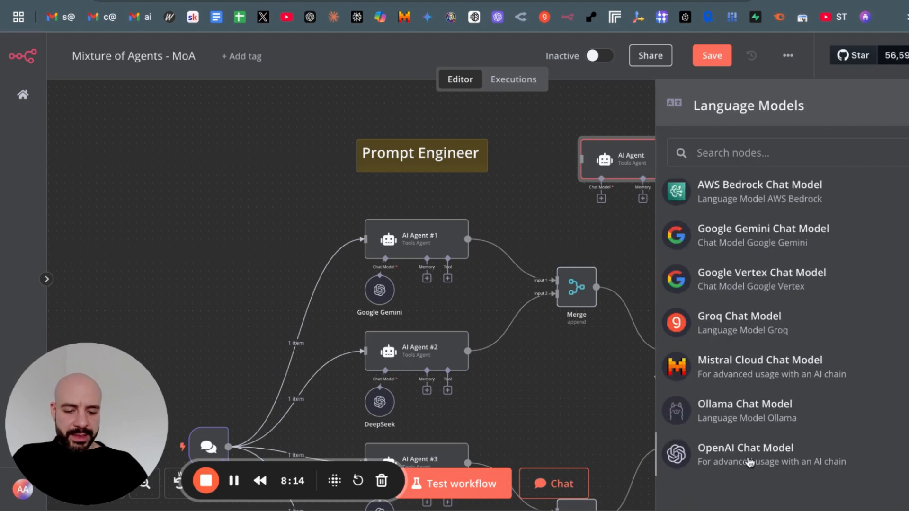
pyautogui.click(745, 454)
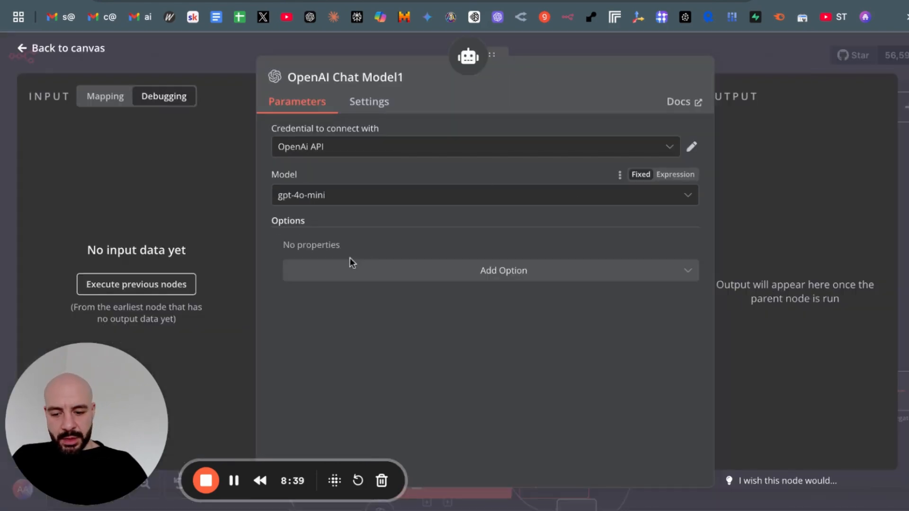
pyautogui.moveTo(497, 164)
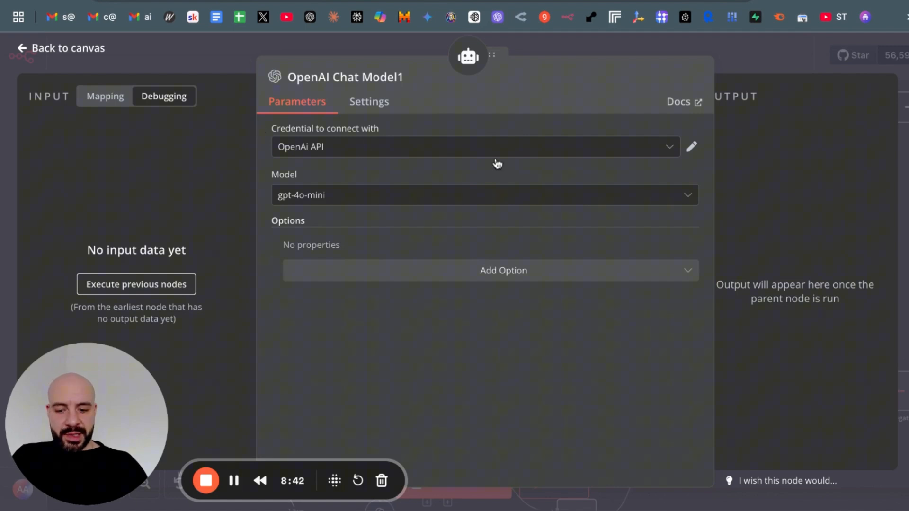
pyautogui.click(502, 269)
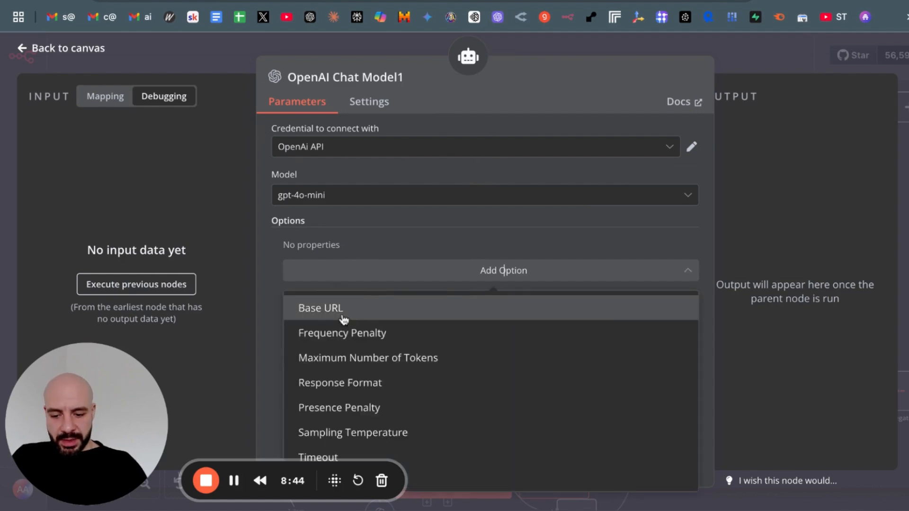
pyautogui.click(320, 308)
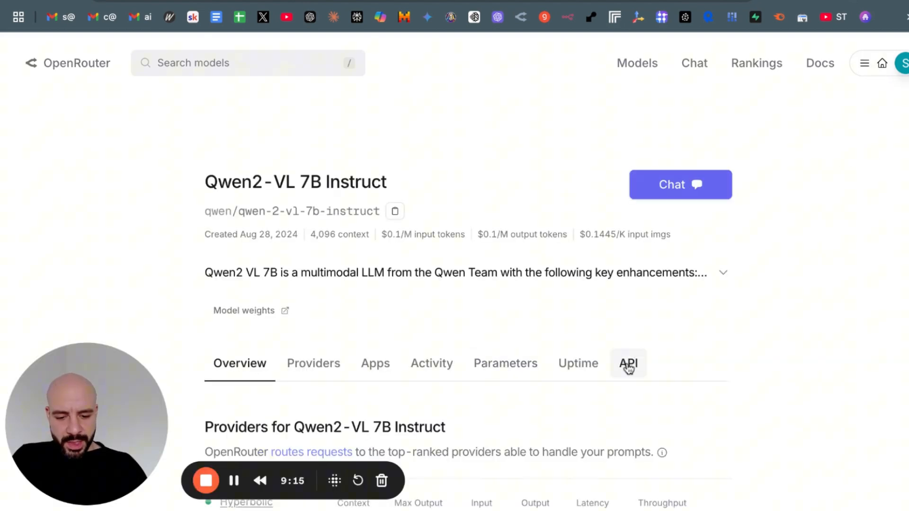
# - View Qwen2-VL 7B Instruct API usage, then create an OpenRouter API key named test
pyautogui.click(628, 363)
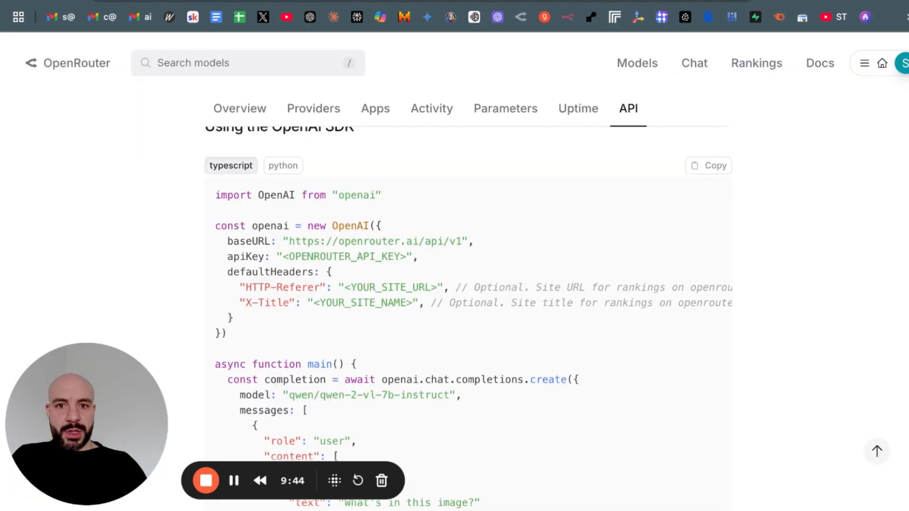
pyautogui.click(864, 63)
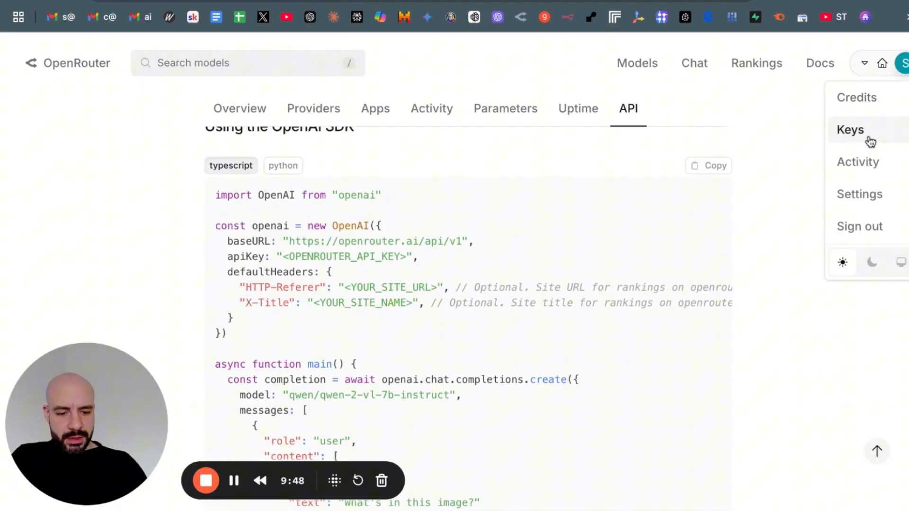
pyautogui.click(850, 130)
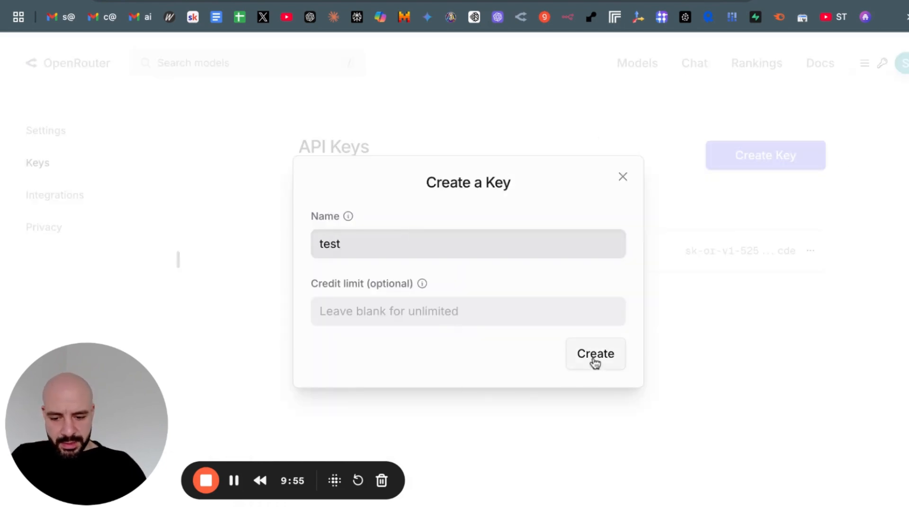
pyautogui.click(595, 353)
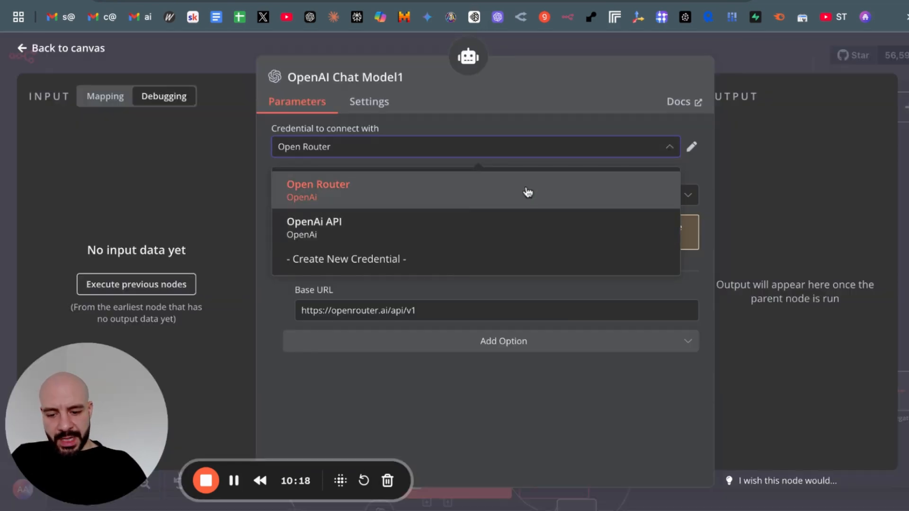
# - Set OpenAI Chat Model1 to use the Open Router credential
pyautogui.click(691, 146)
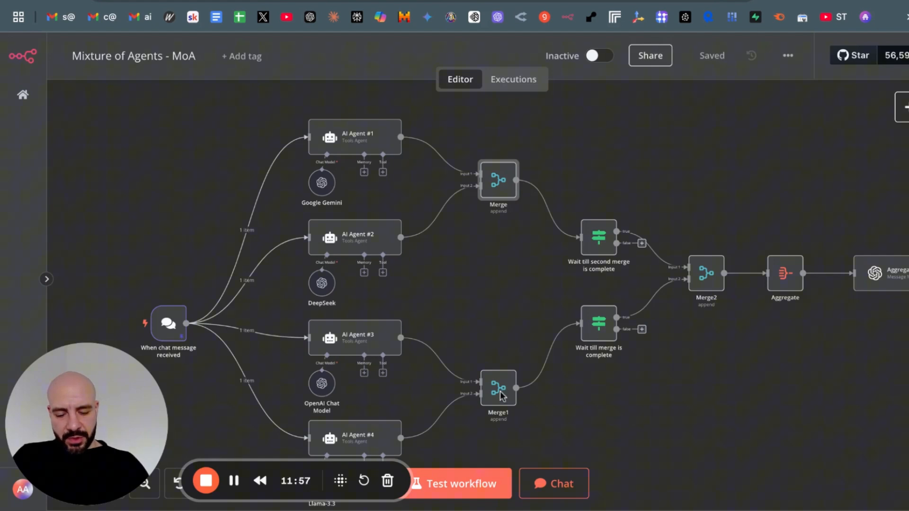
pyautogui.doubleClick(497, 388)
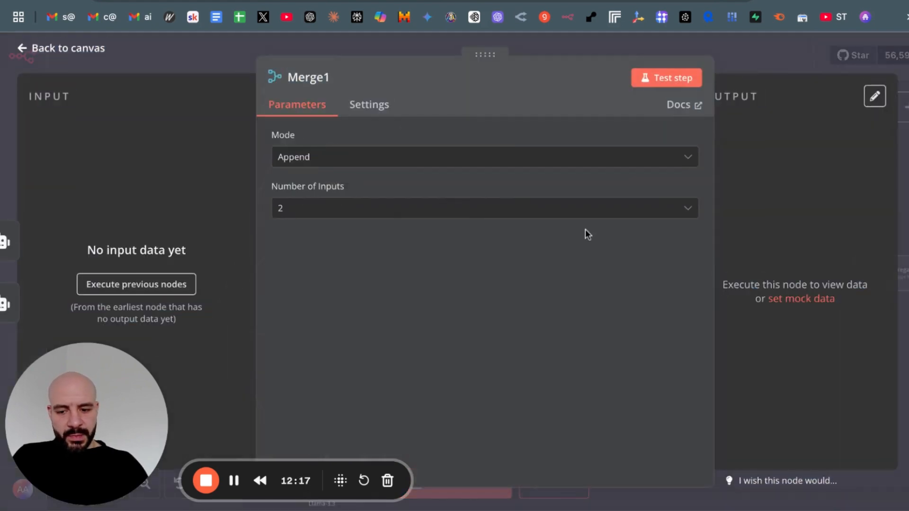
pyautogui.moveTo(735, 45)
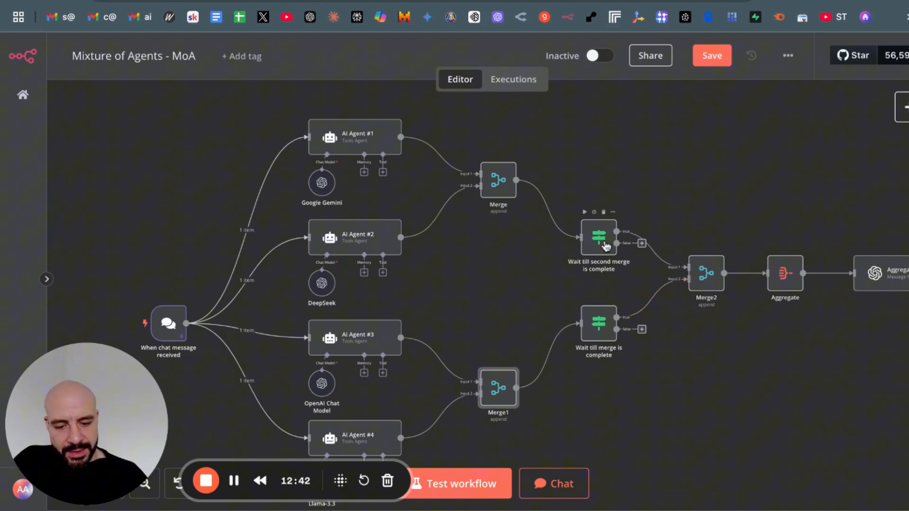
pyautogui.doubleClick(598, 237)
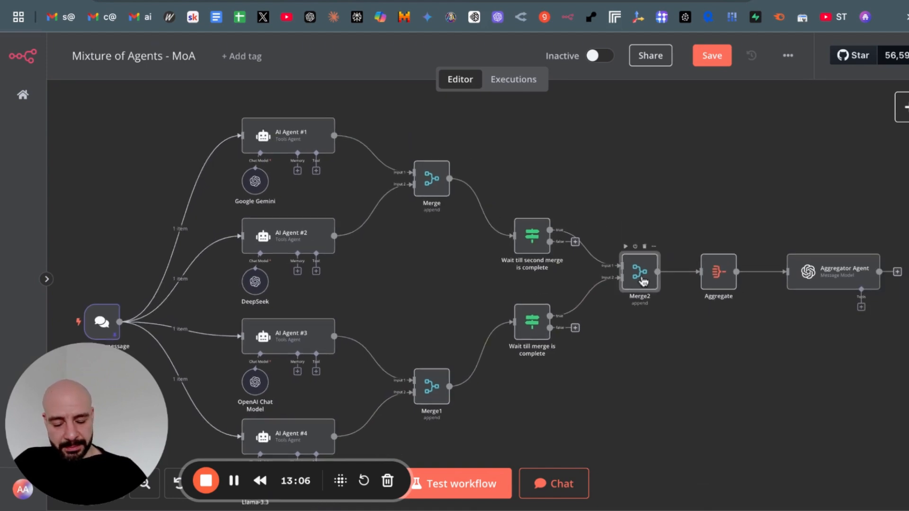
pyautogui.moveTo(626, 316)
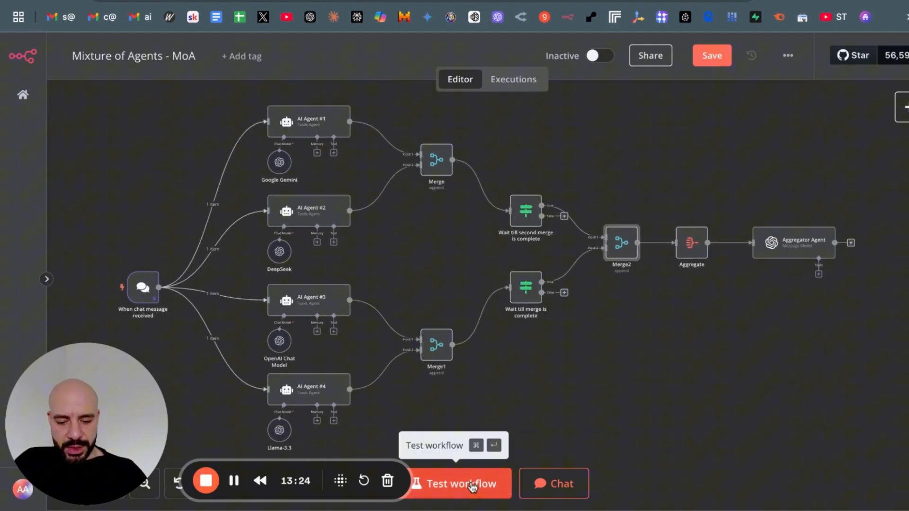
# - Test-run the workflow so the four agents, merges, Aggregate and Aggregator Agent execute
pyautogui.click(461, 483)
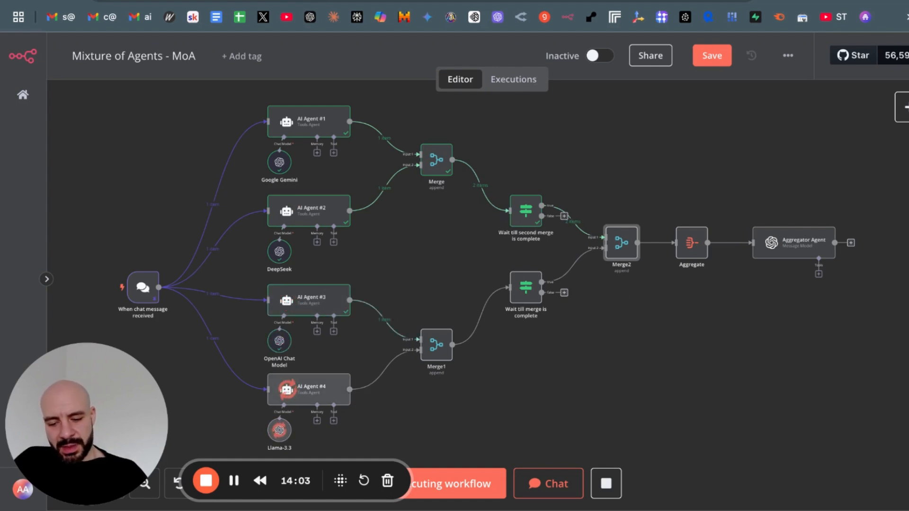
pyautogui.moveTo(625, 284)
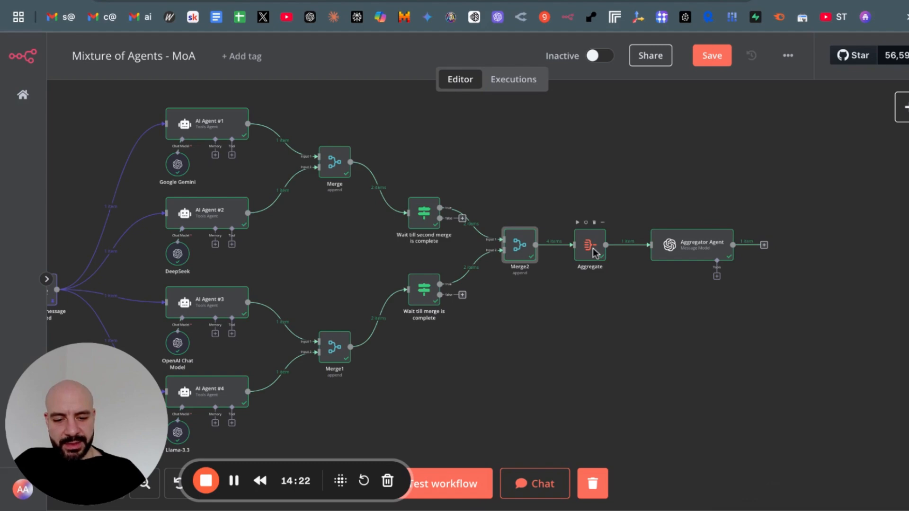
pyautogui.doubleClick(588, 244)
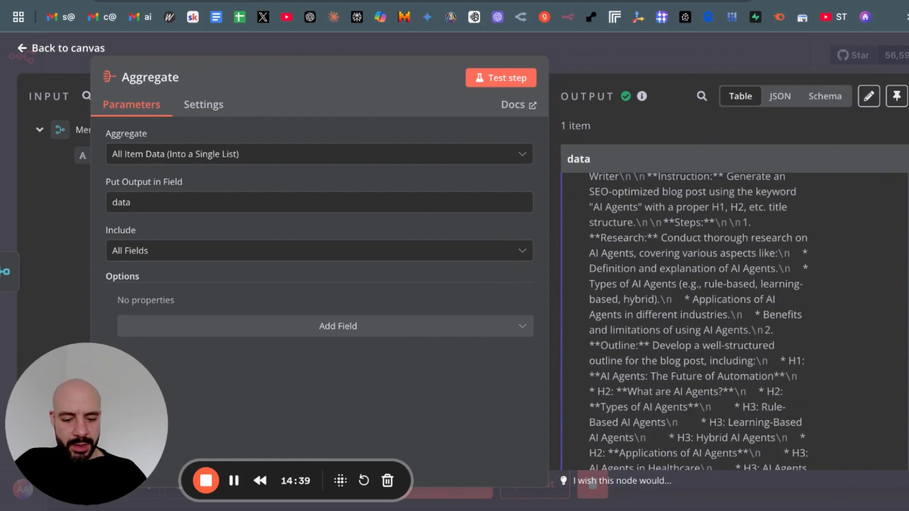
pyautogui.scroll(-3)
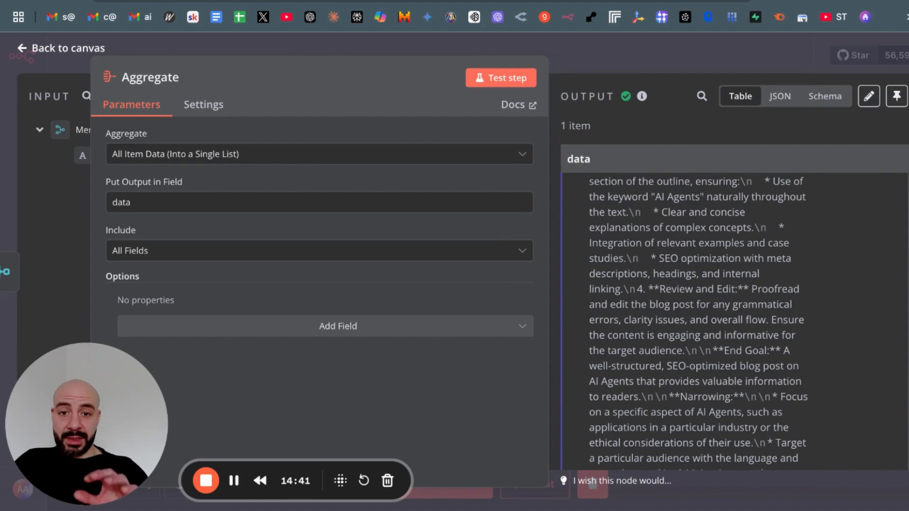
pyautogui.scroll(-3)
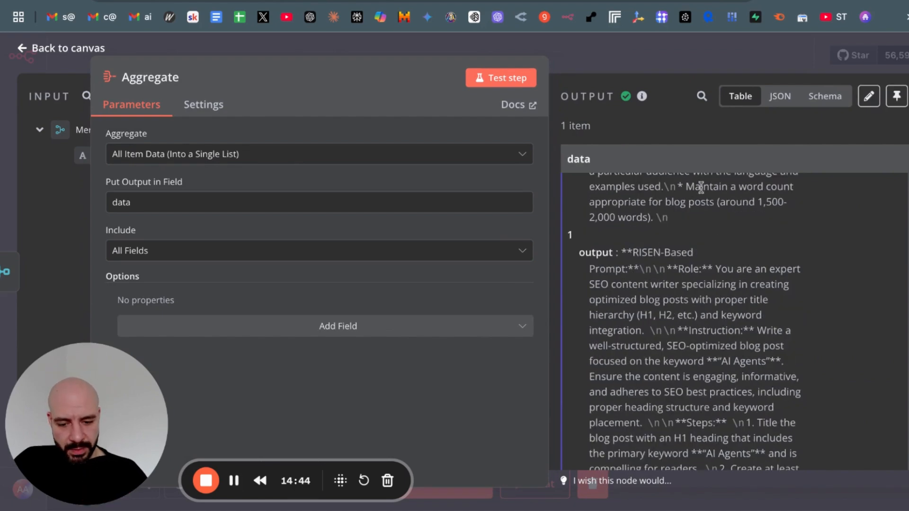
pyautogui.scroll(-3)
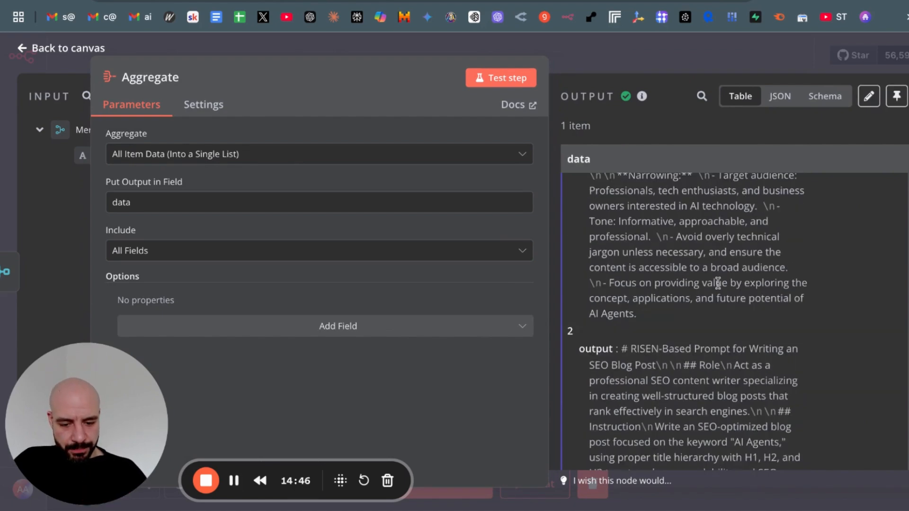
pyautogui.scroll(-3)
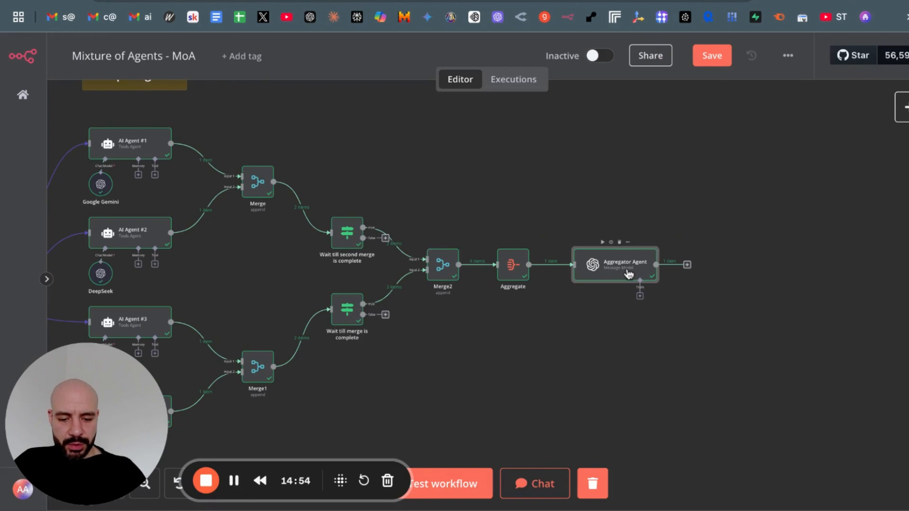
pyautogui.doubleClick(615, 264)
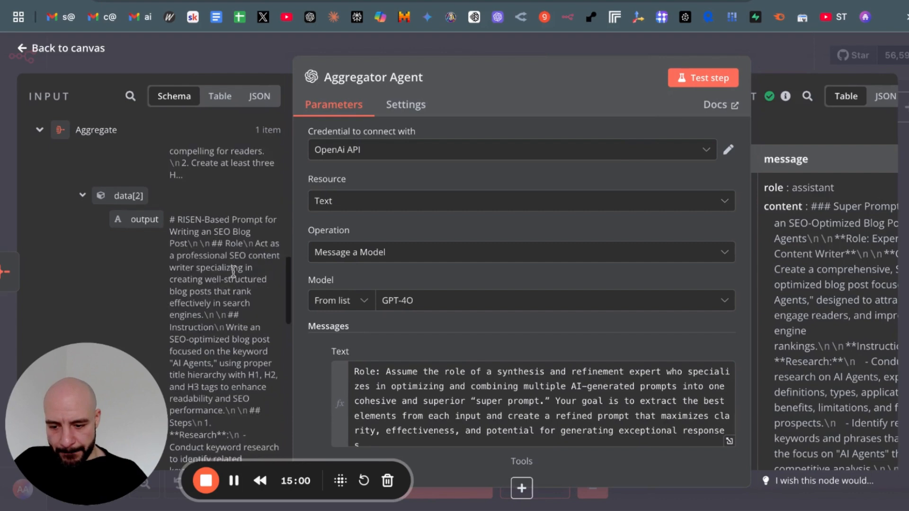
pyautogui.scroll(-3)
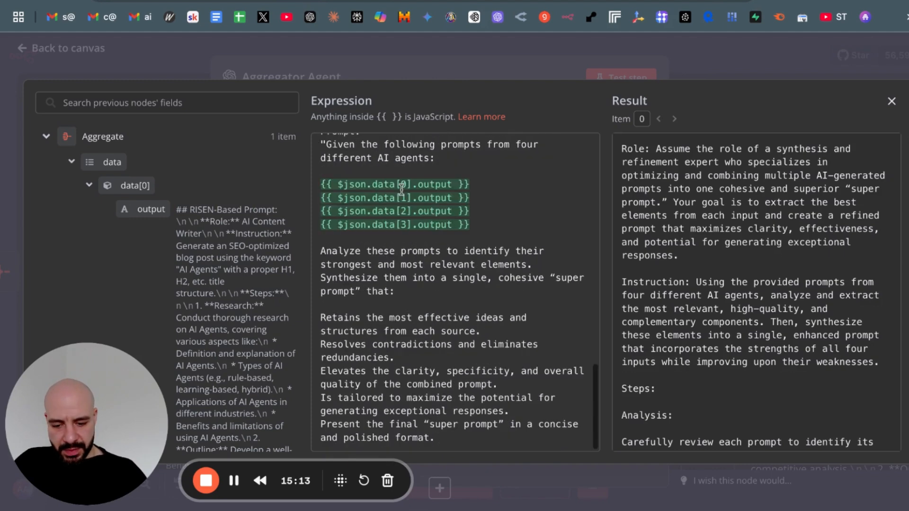
pyautogui.scroll(-3)
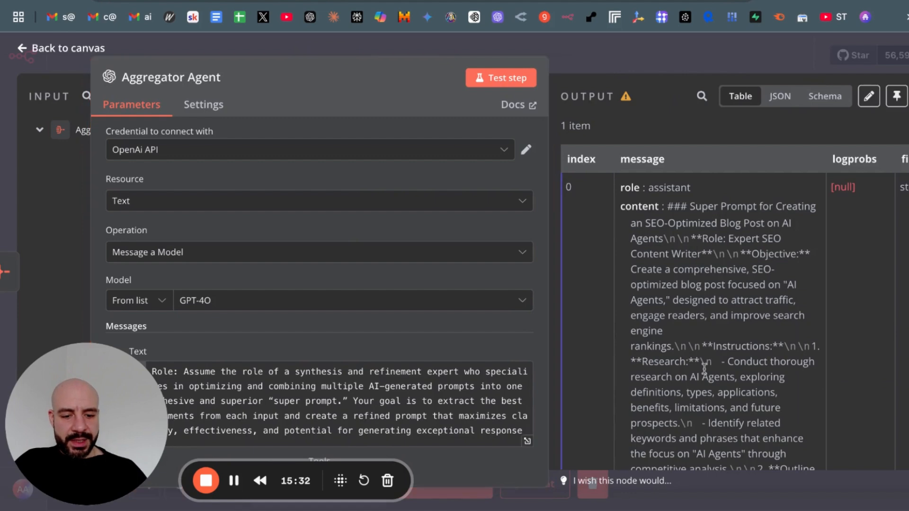
pyautogui.scroll(-3)
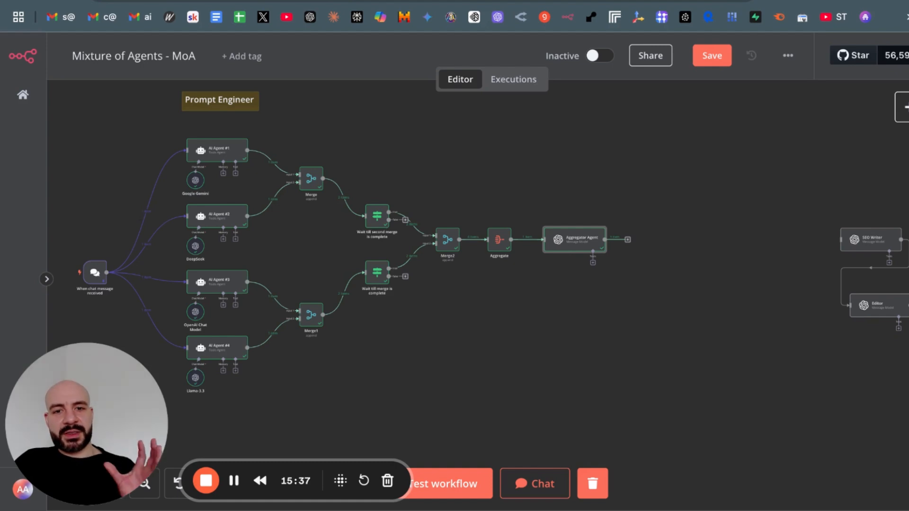
pyautogui.moveTo(625, 249)
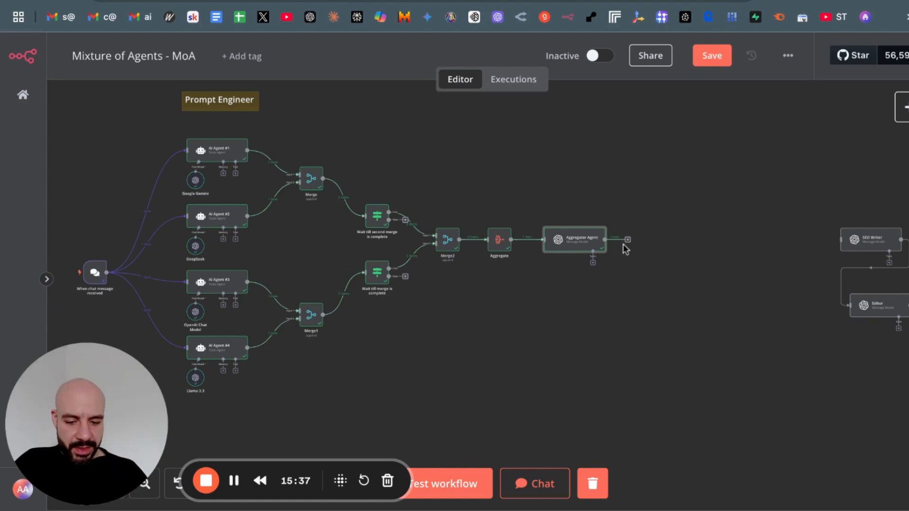
# - Reveal the SEO Writer–Editor–Formatter–Google Drive chain and open the SEO Writer node
pyautogui.moveTo(628, 239); pyautogui.dragTo(823, 248)
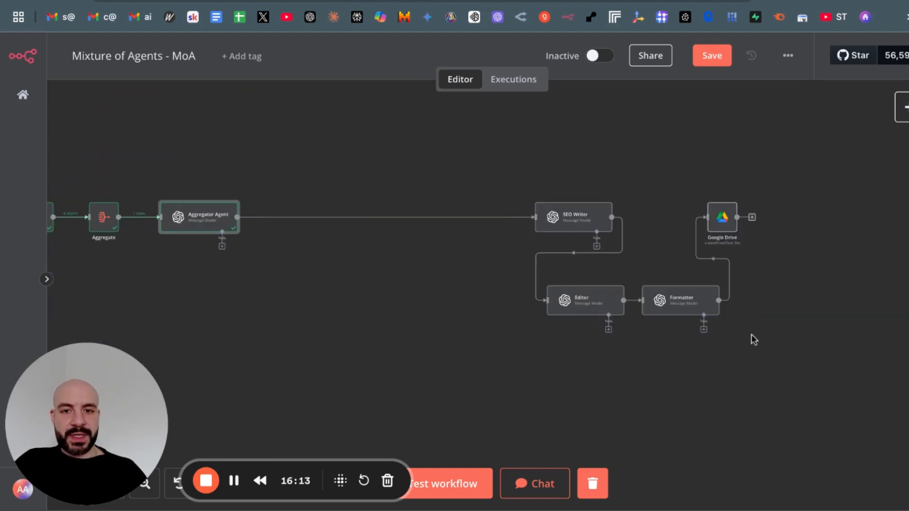
pyautogui.moveTo(562, 223)
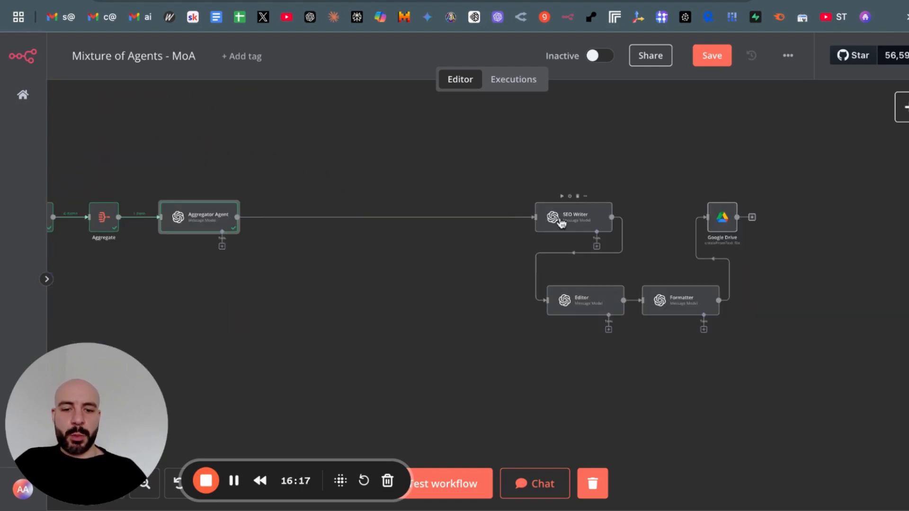
pyautogui.moveTo(307, 207)
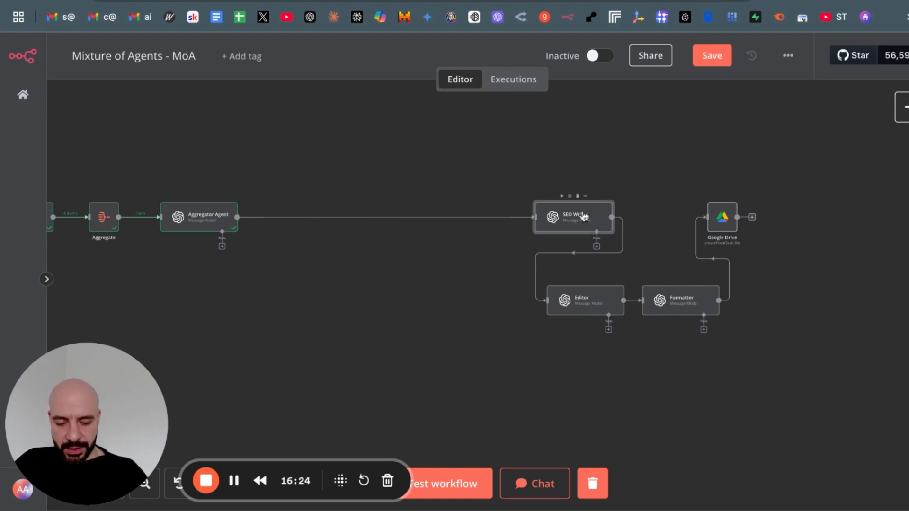
pyautogui.doubleClick(572, 217)
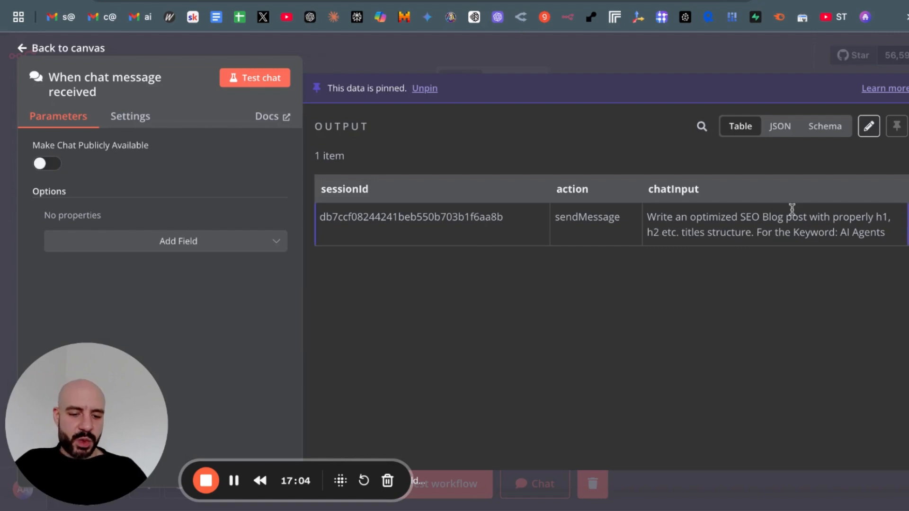
pyautogui.moveTo(657, 218)
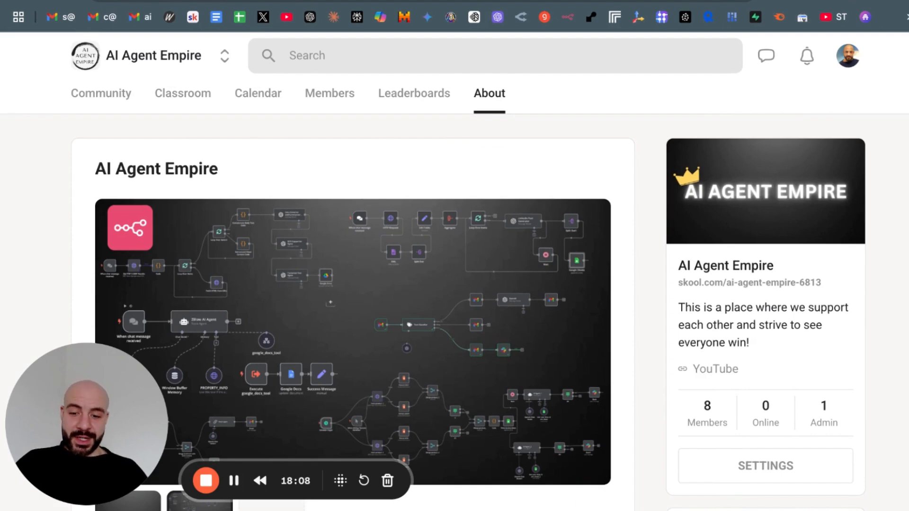
# - Open the Competitor Price Tracker Agent lesson in the Skool classroom and its Template resource
pyautogui.click(183, 92)
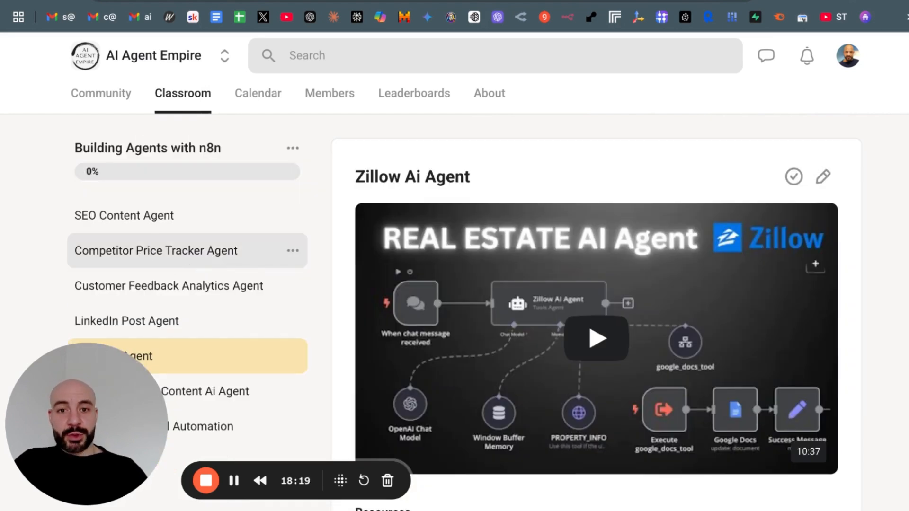
pyautogui.click(155, 250)
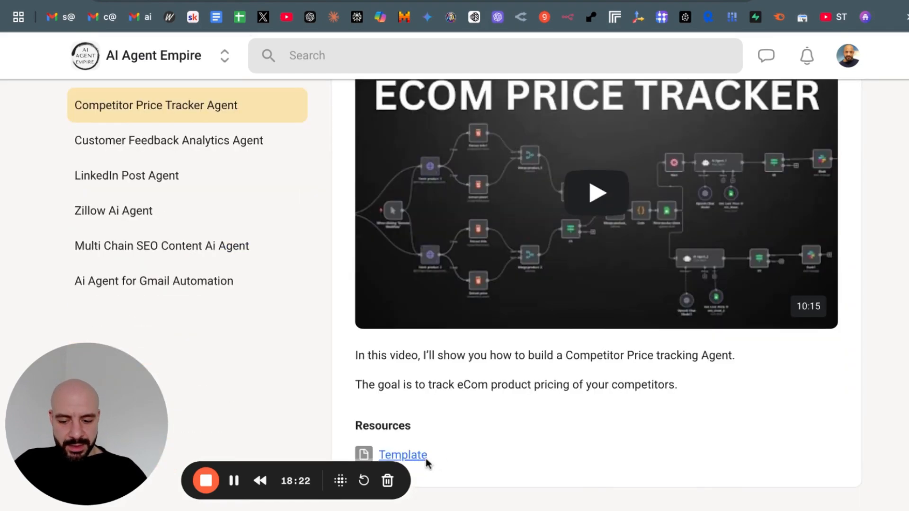
pyautogui.click(402, 456)
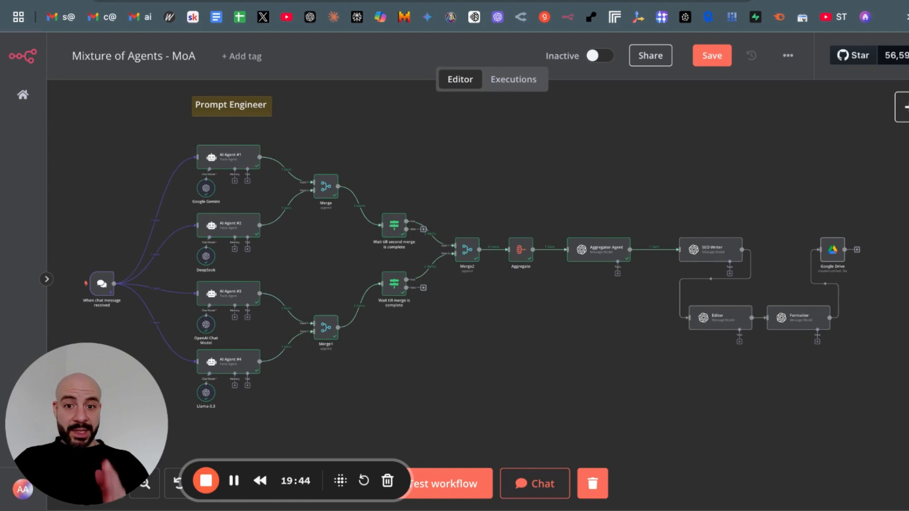
pyautogui.moveTo(159, 216)
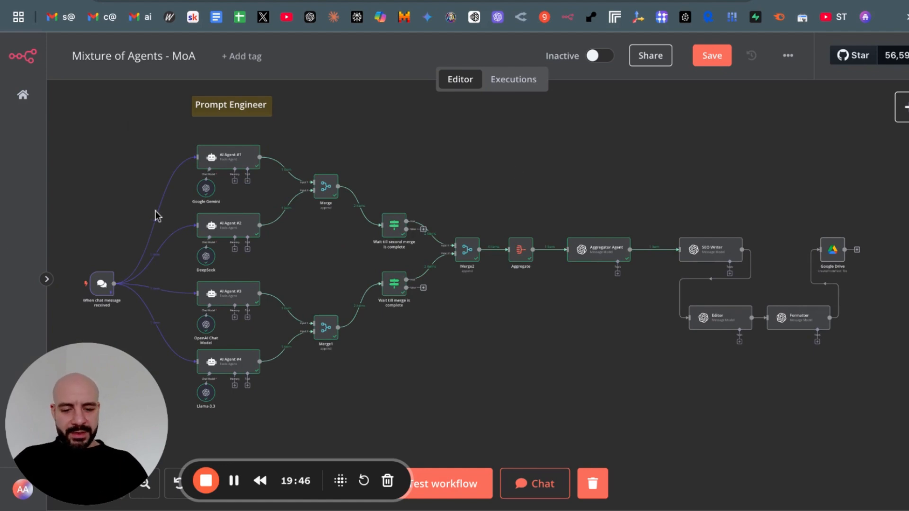
# - Test-run the full MoA workflow from chat trigger through to Google Drive
pyautogui.click(442, 483)
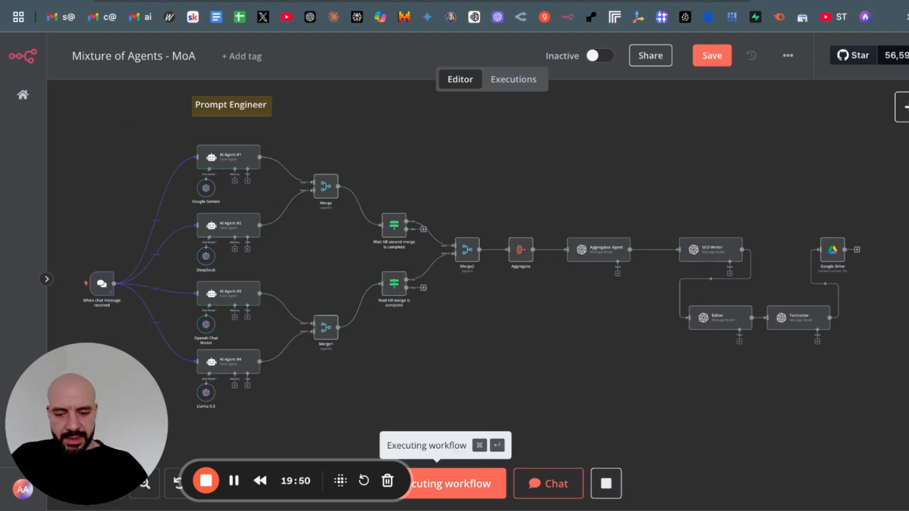